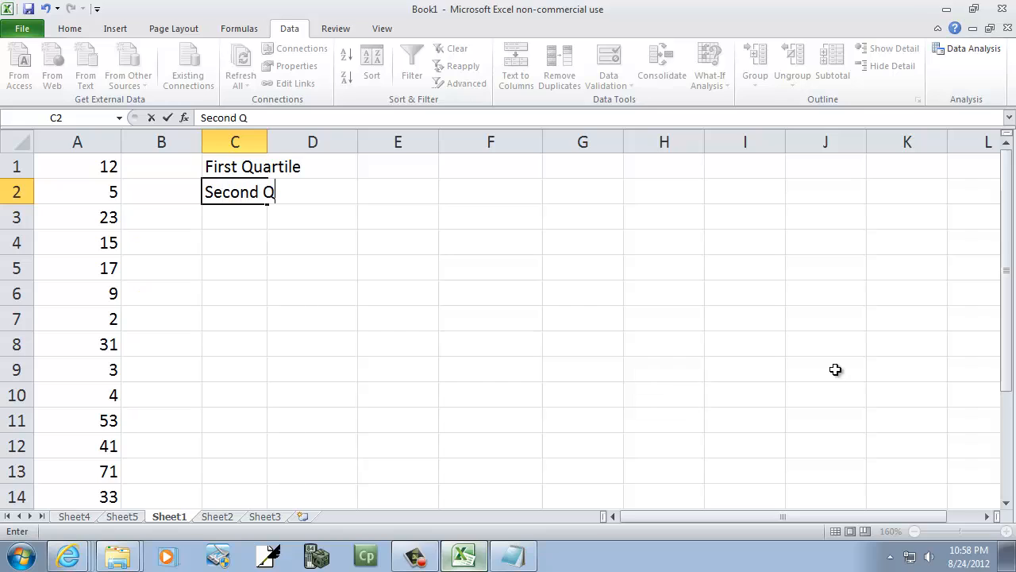
Step: Begin a QUARTILE formula on the data range A1:A20
text(=QUARTILE(A1:A20,)
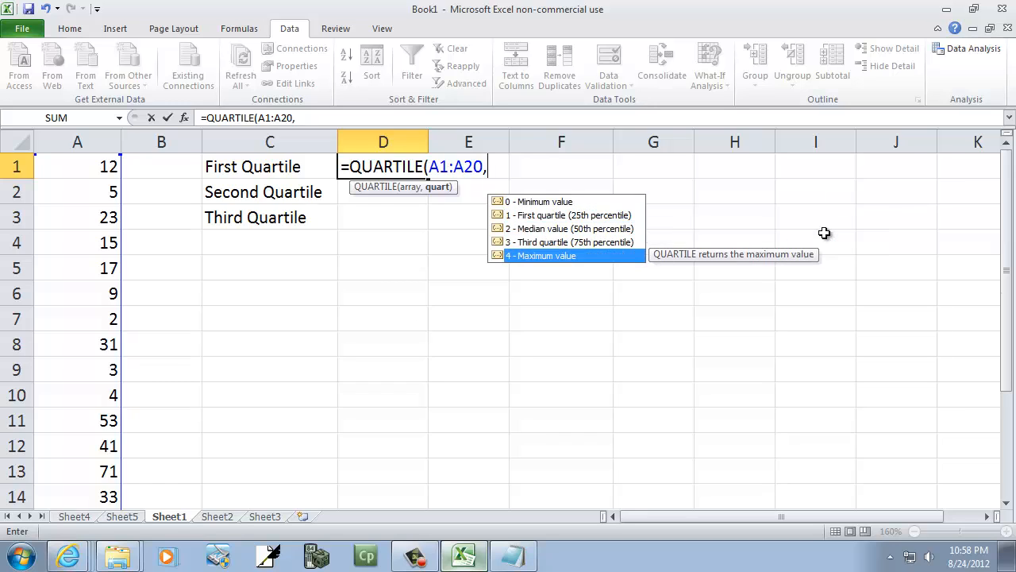
Step: Confirm the QUARTILE formula on A1:A20 to show the quartile value
key(Return)
text(=qua)
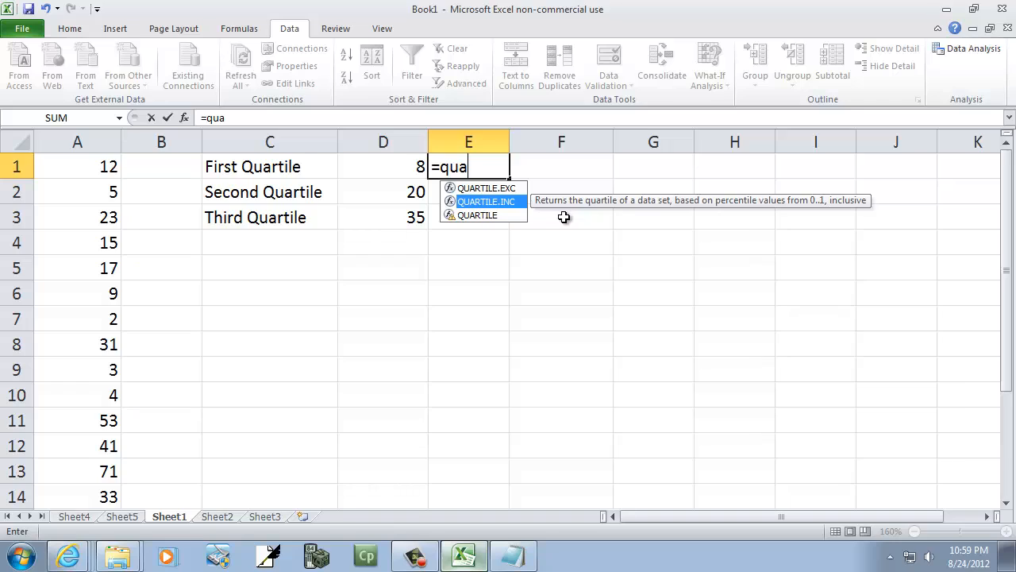
Step: Choose QUARTILE.INC on A1:A20 for the inclusive quartiles 8, 20 and 35
double_click(486, 200)
text(=PERCENTILE()
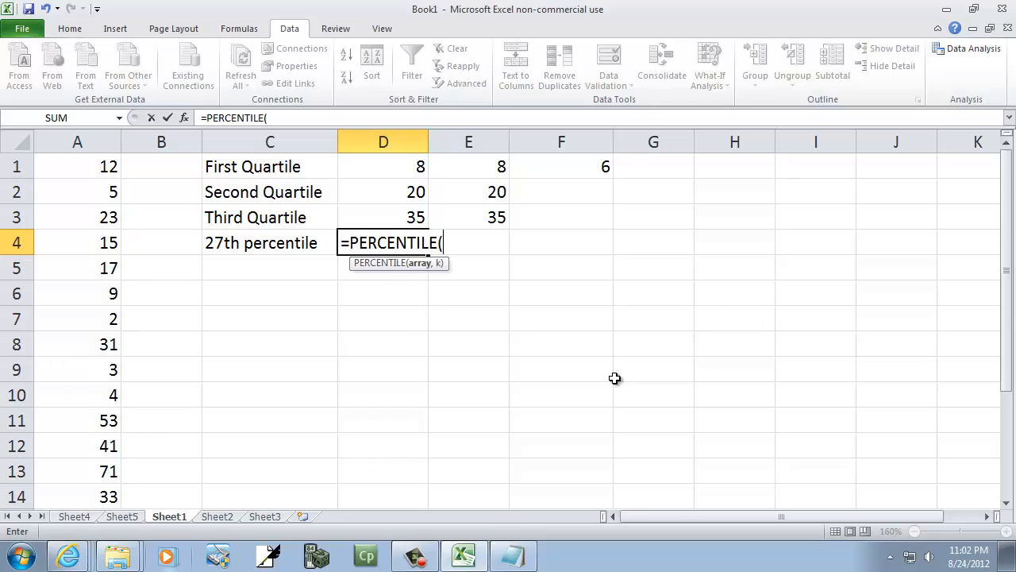
Step: Compute the 27th percentile of A1:A20 with PERCENTILE, then start another percentile formula
text(A1:A20,27))
click(270, 267)
text(53rd percentile)
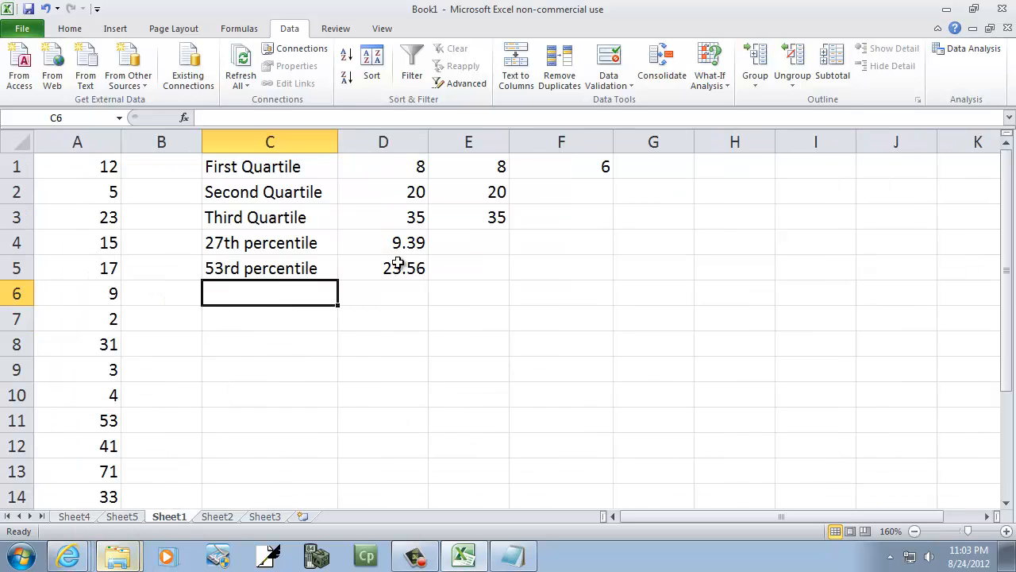
text(=per)
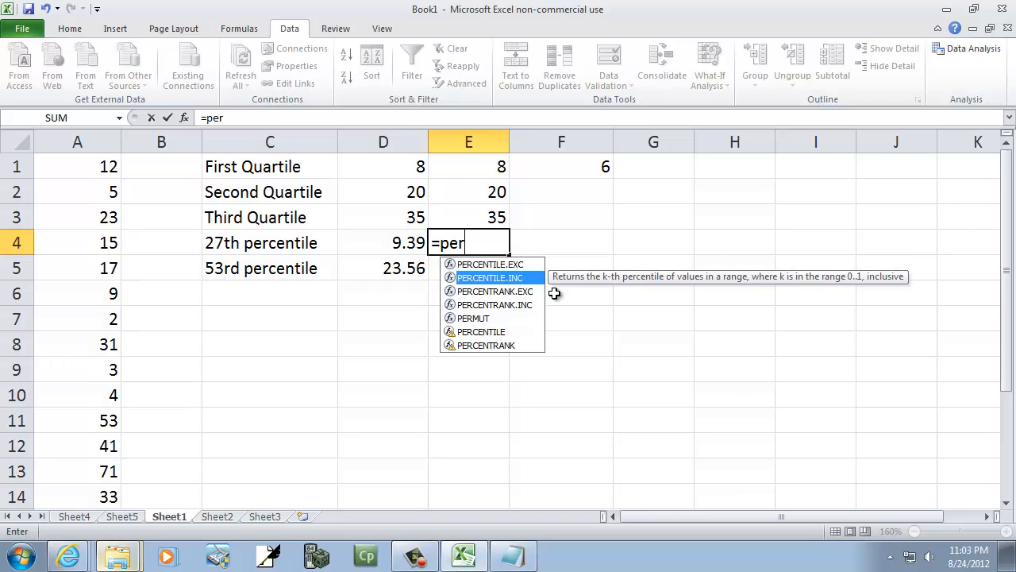